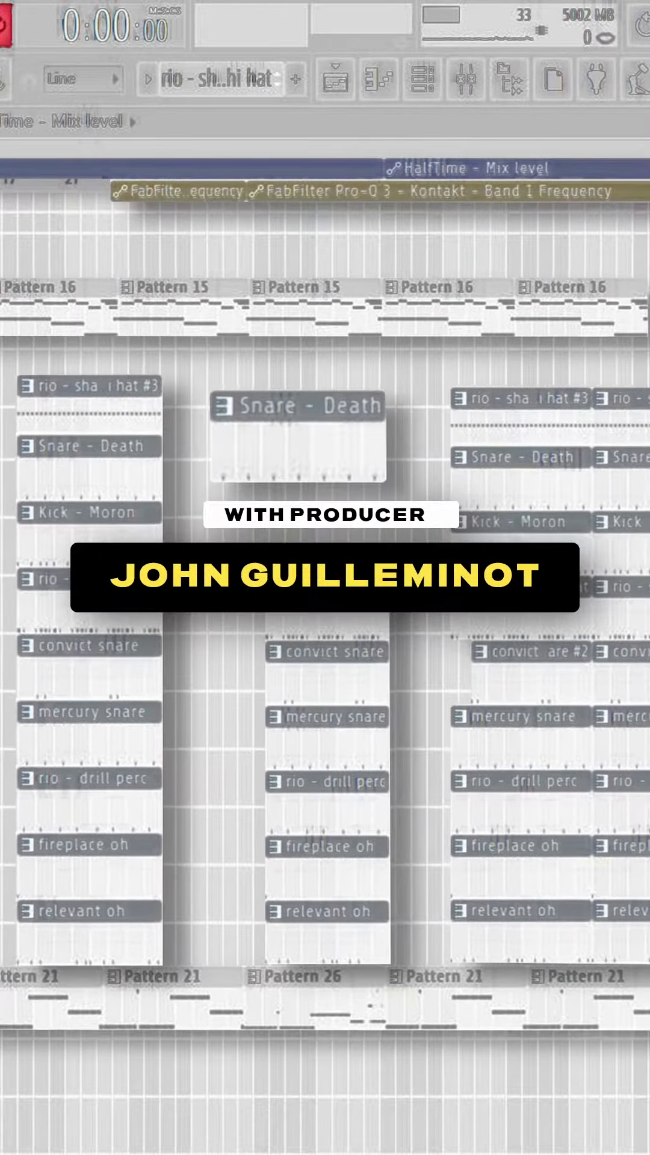
scroll("down", 3)
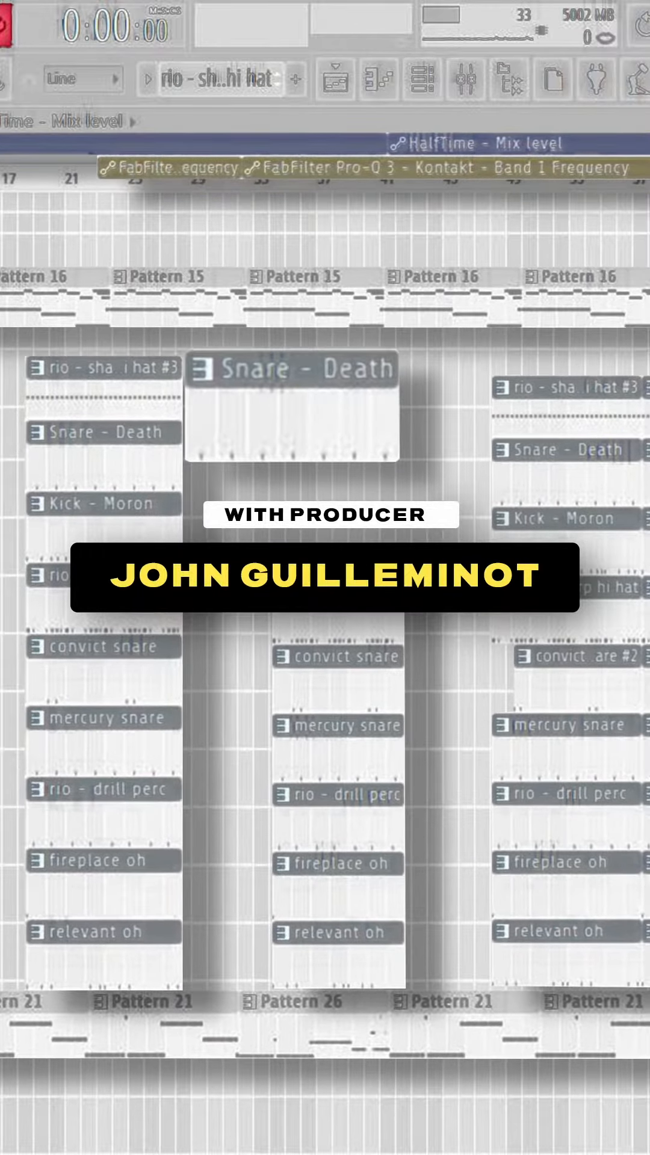